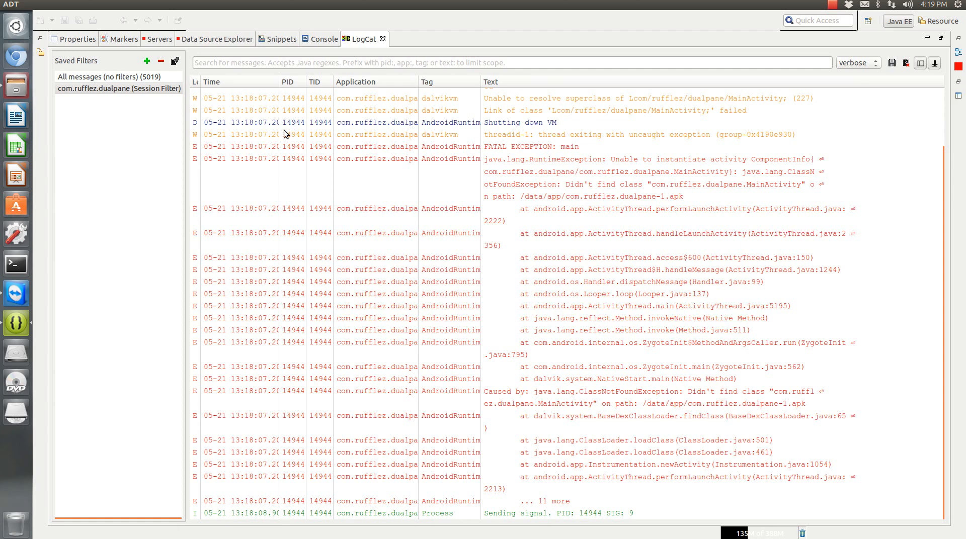
mouse_move(505, 184)
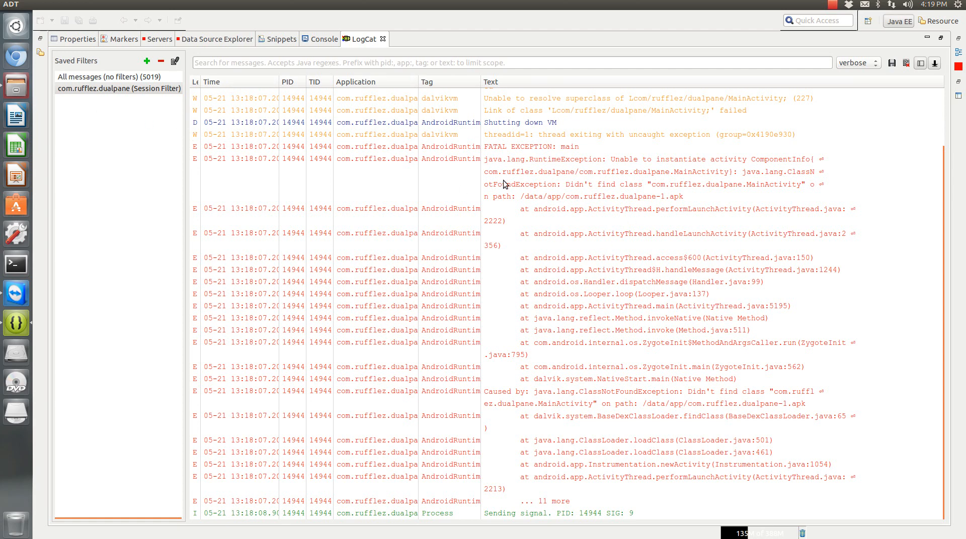
mouse_move(520, 189)
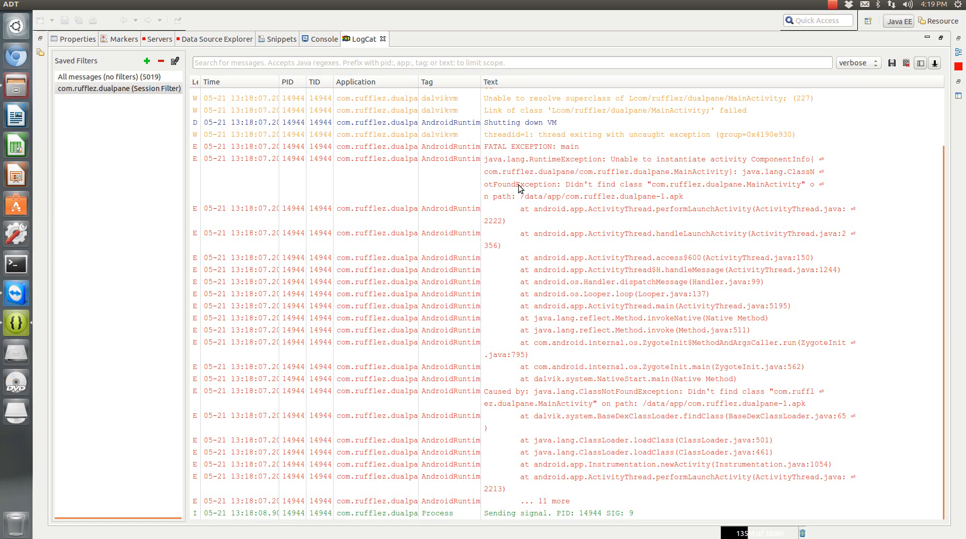
mouse_move(749, 195)
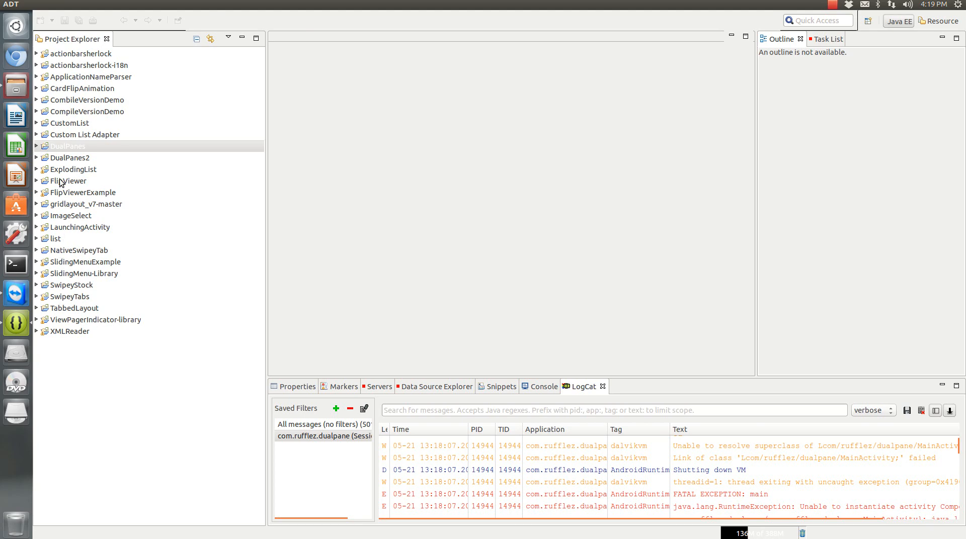
- Expand DualPanes and check the MainActivity declaration in AndroidManifest.xml, then close it
left_click(36, 146)
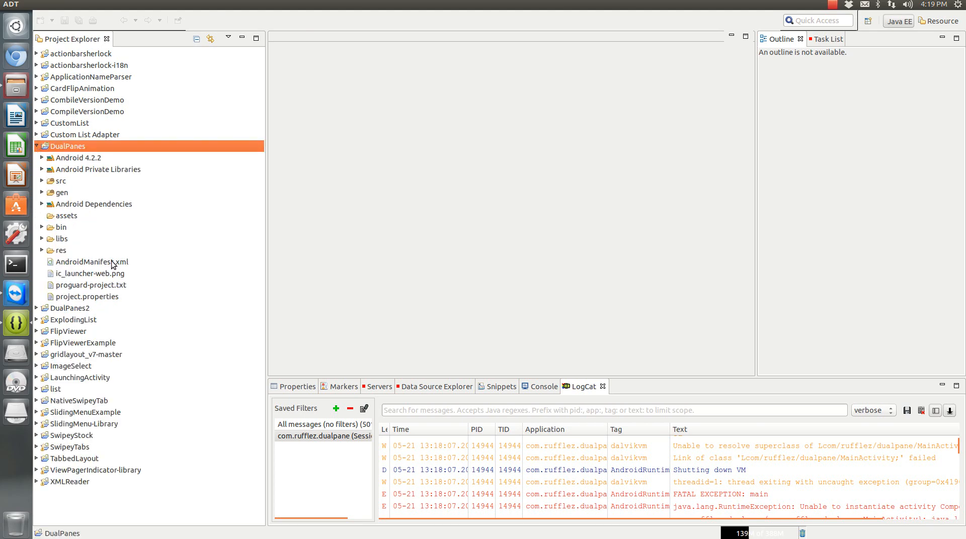
double_click(94, 261)
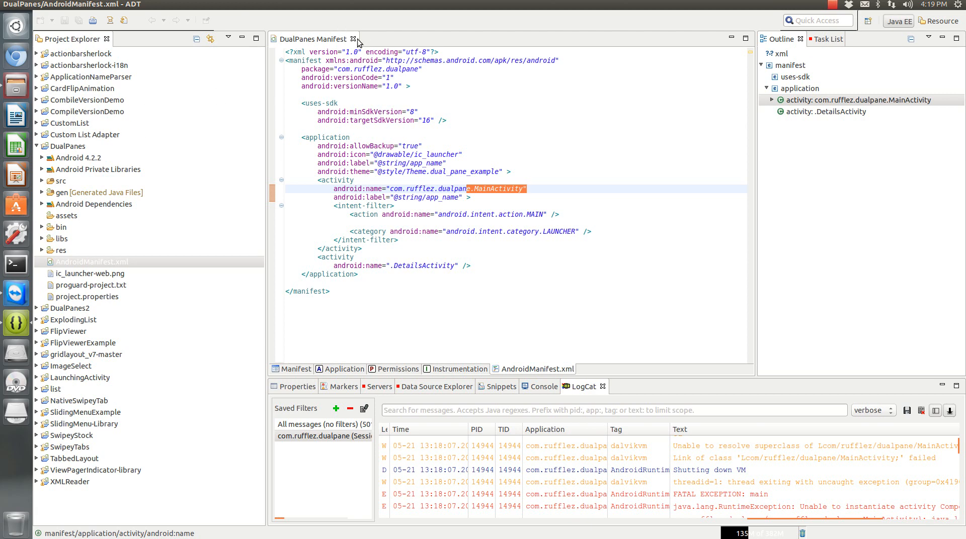
left_click(354, 38)
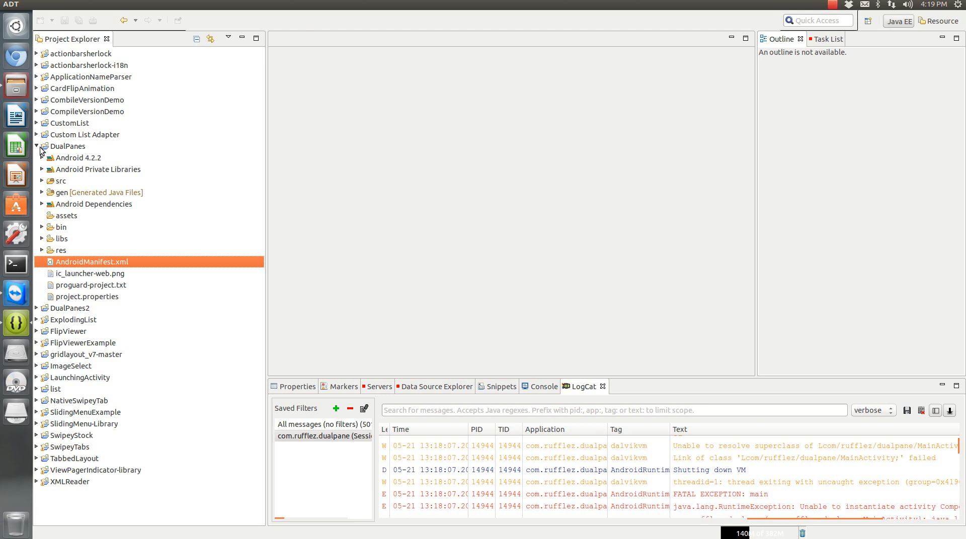
mouse_move(73, 129)
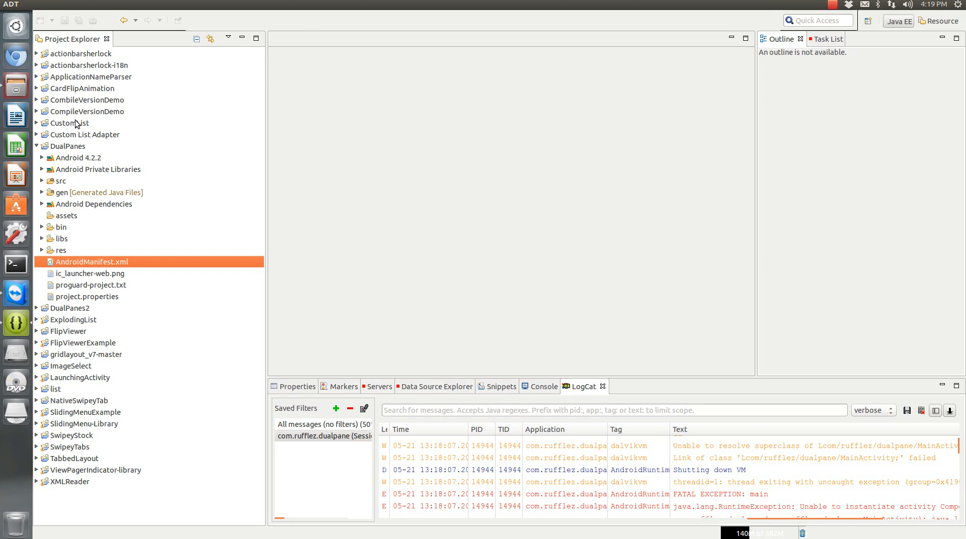
- Tick Android Private Libraries and Android 4.2.2 under DualPanes' Java Build Path Order and Export
right_click(67, 146)
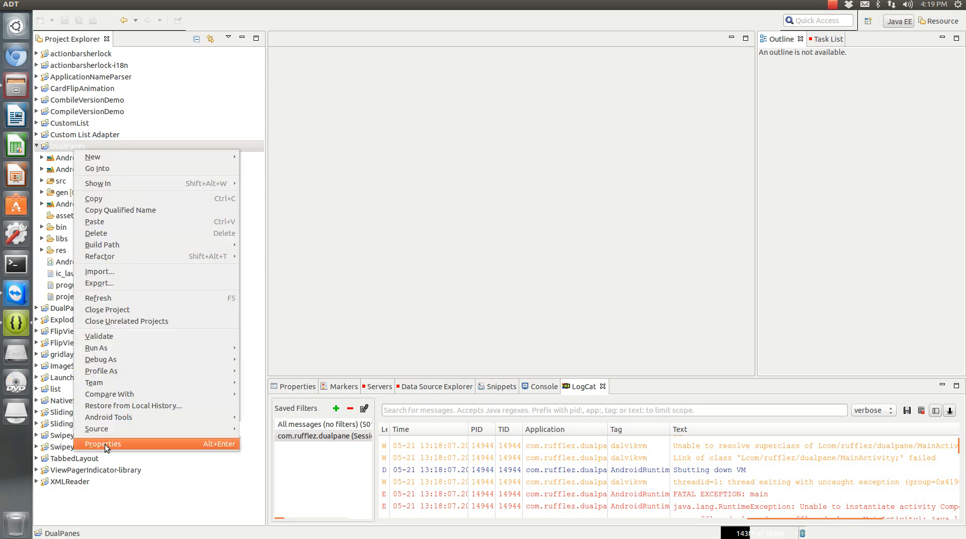
left_click(104, 444)
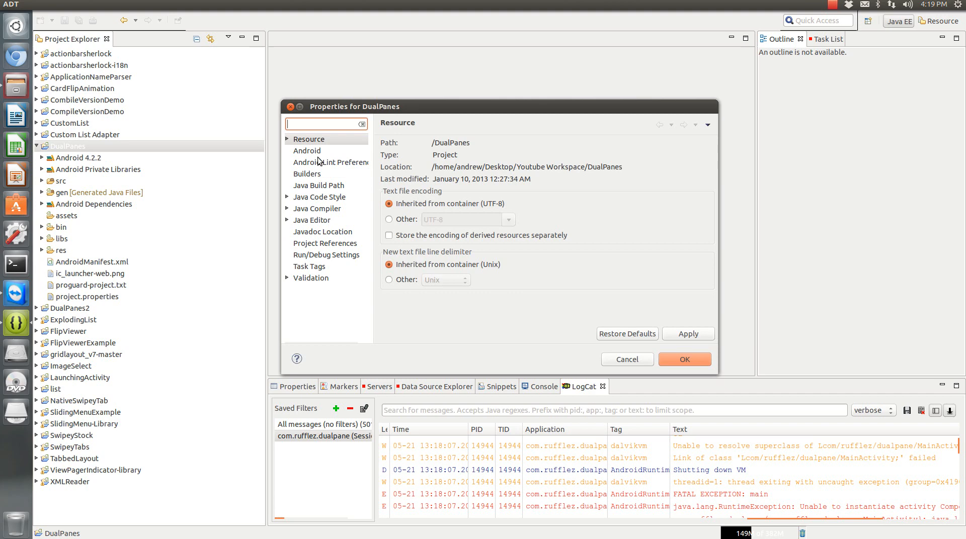
left_click(306, 150)
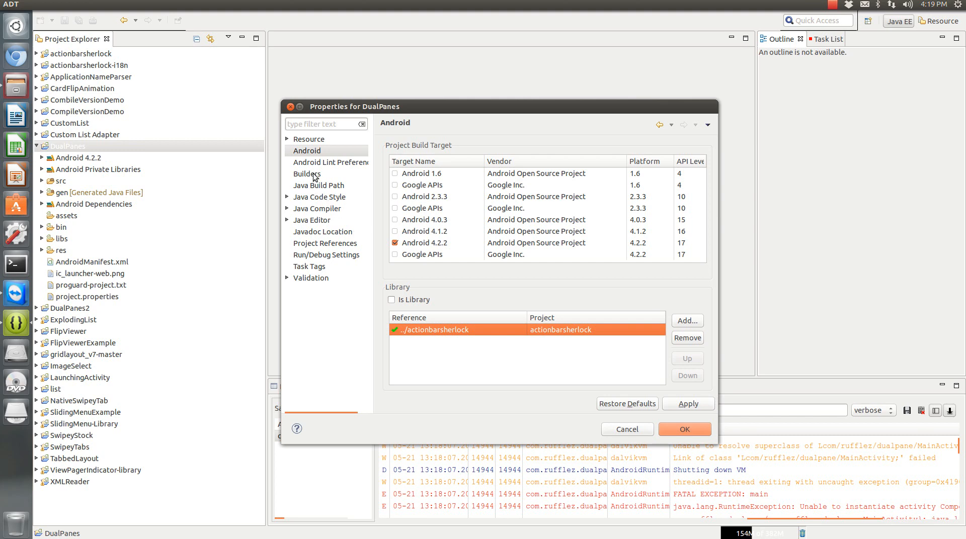
left_click(318, 185)
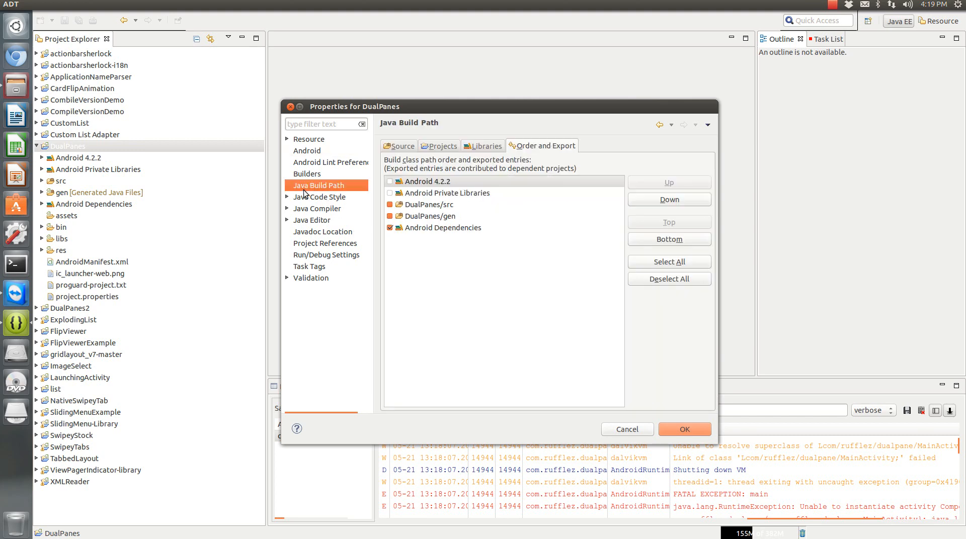
mouse_move(373, 198)
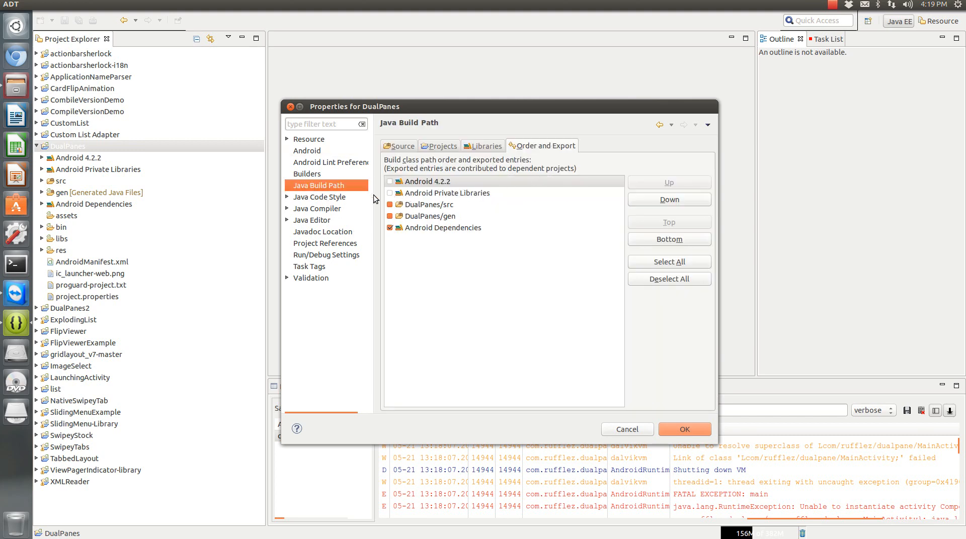
left_click(447, 192)
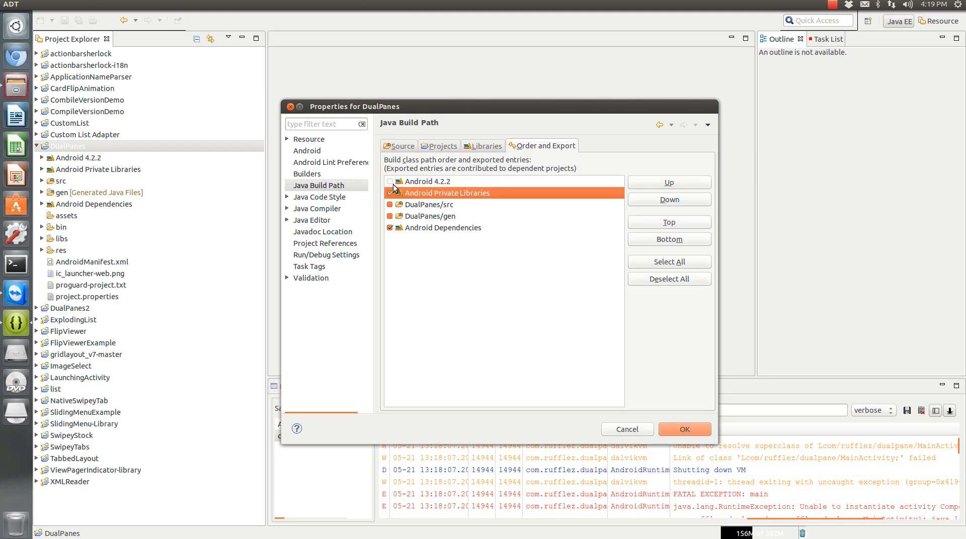
left_click(423, 181)
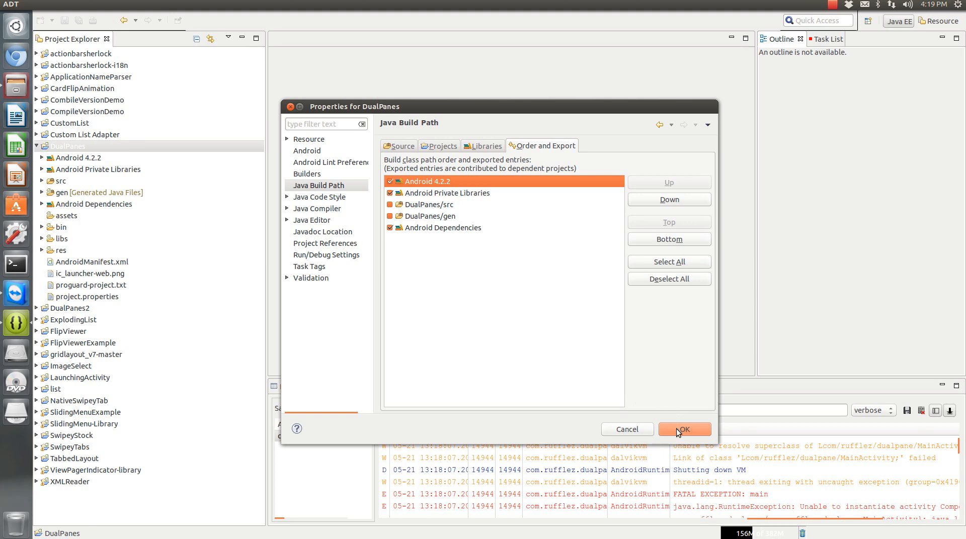
left_click(684, 429)
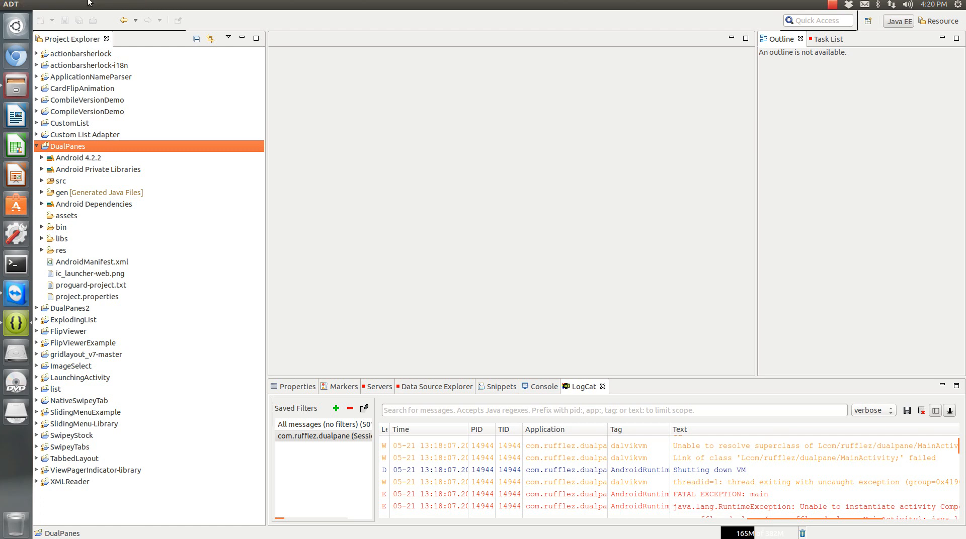
- Run Project > Clean on the DualPanes project only
left_click(121, 5)
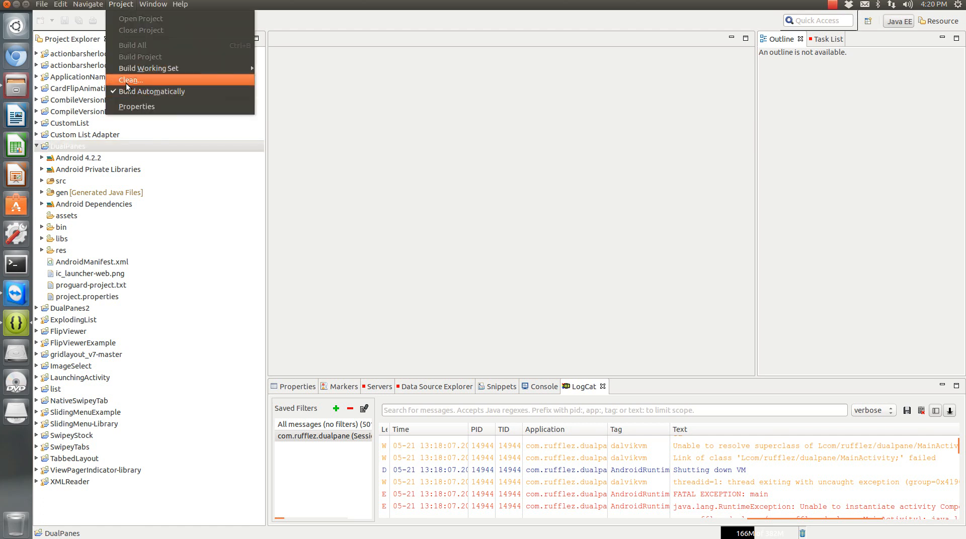
left_click(130, 79)
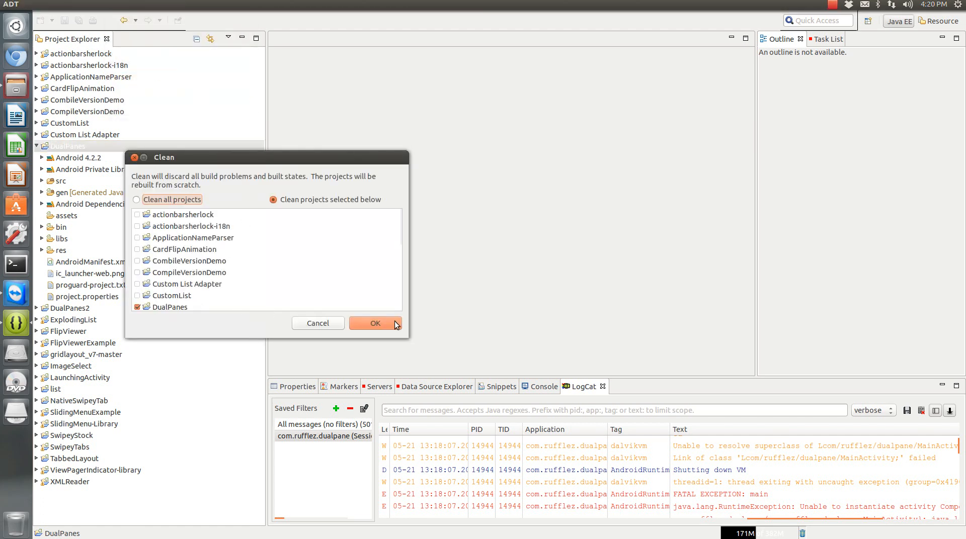
left_click(374, 323)
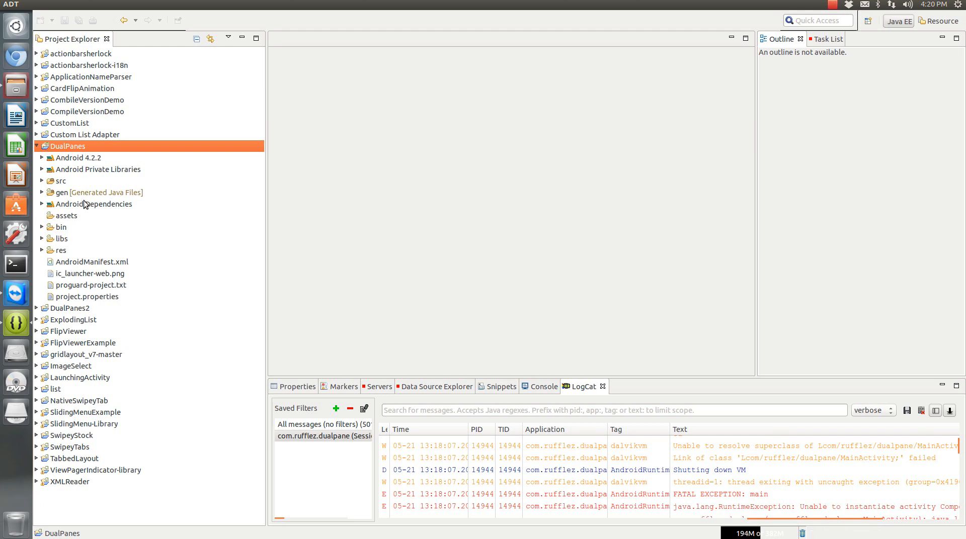
mouse_move(103, 146)
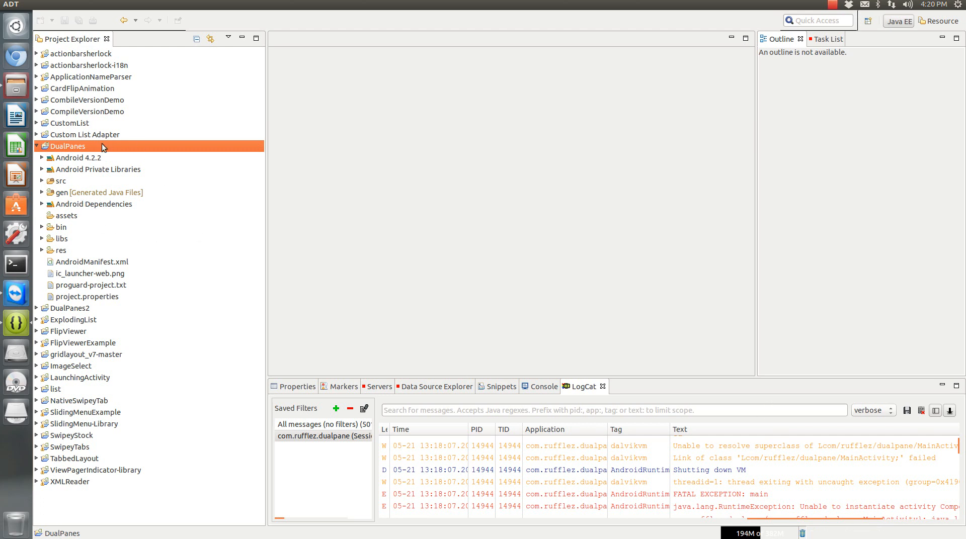
- Launch DualPanes via Run As > Android Application
right_click(68, 146)
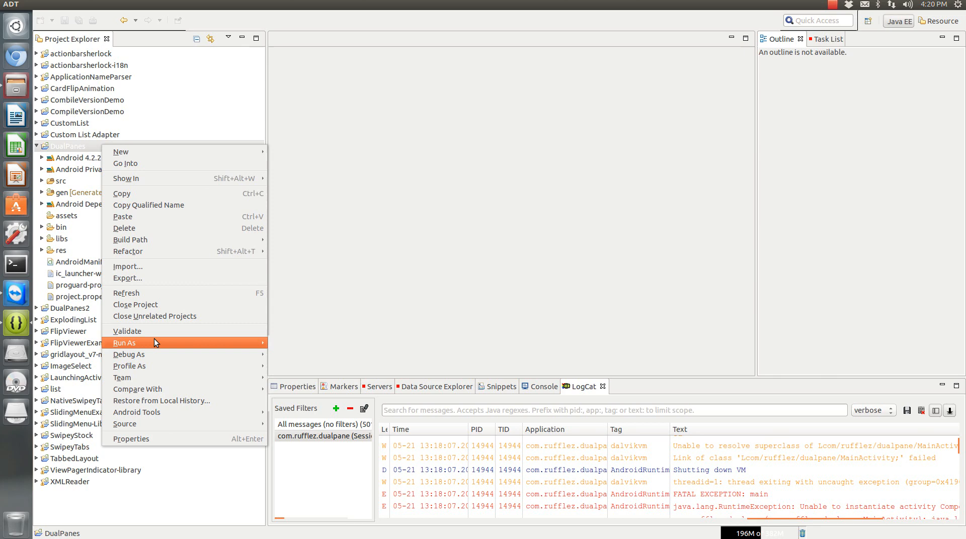
left_click(125, 343)
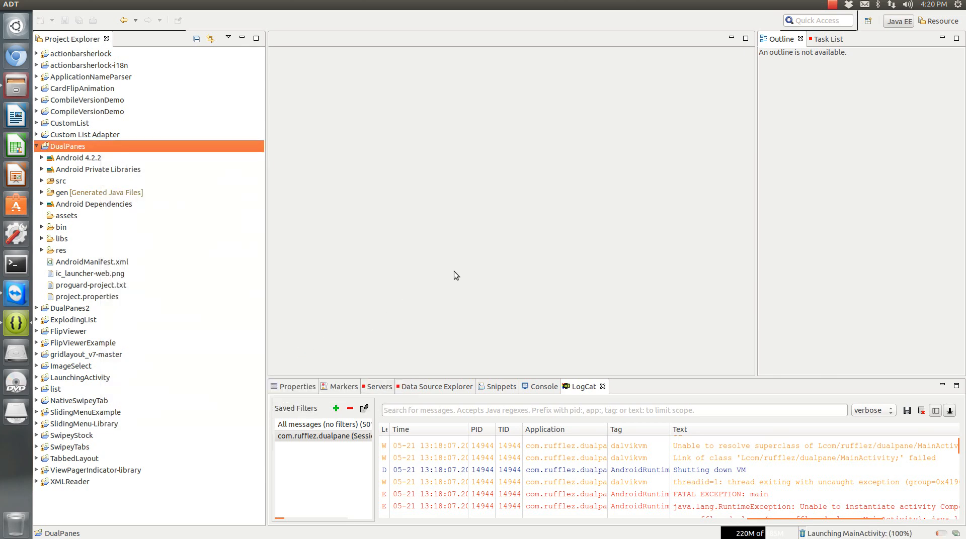
mouse_move(430, 257)
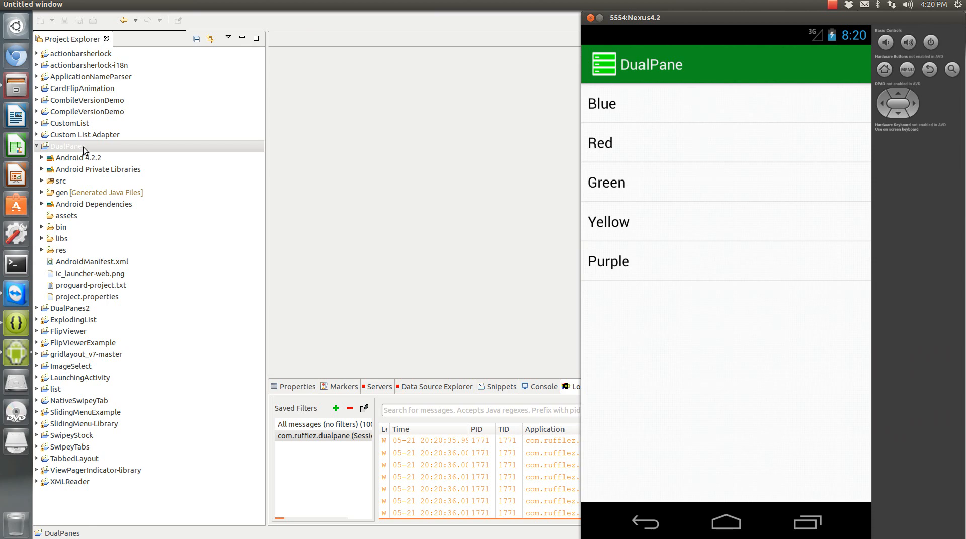
mouse_move(511, 167)
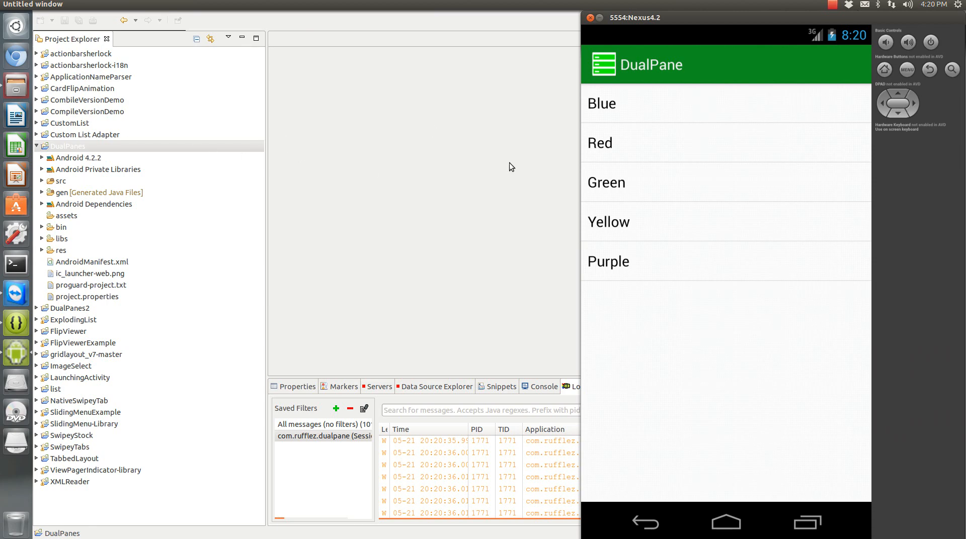
mouse_move(747, 187)
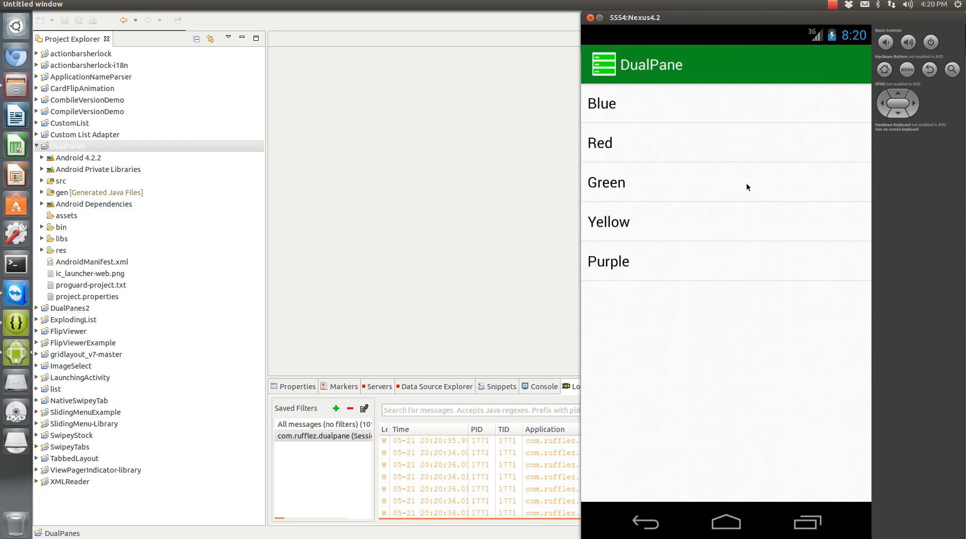
mouse_move(692, 129)
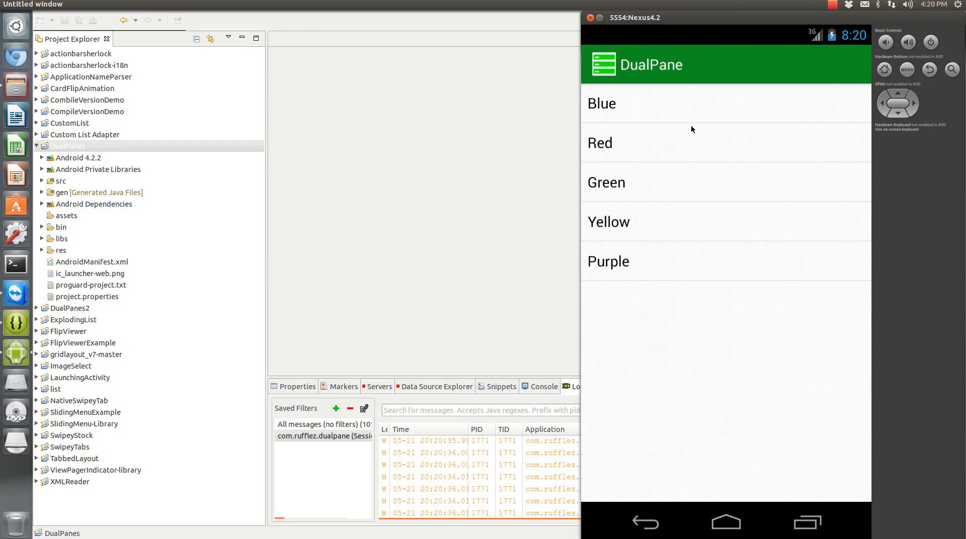
- Select Blue in the DualPane list, then go Back to the emulator home screen
left_click(599, 143)
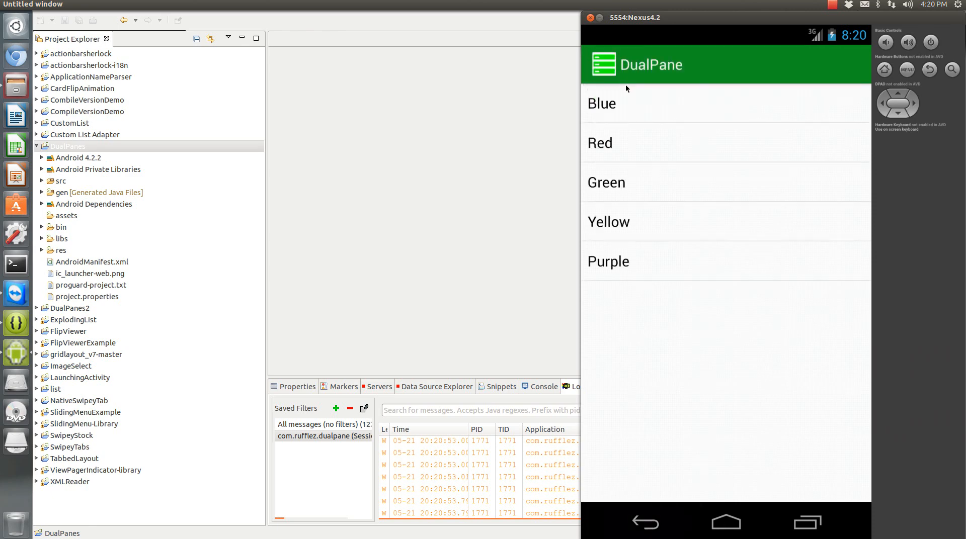
left_click(600, 103)
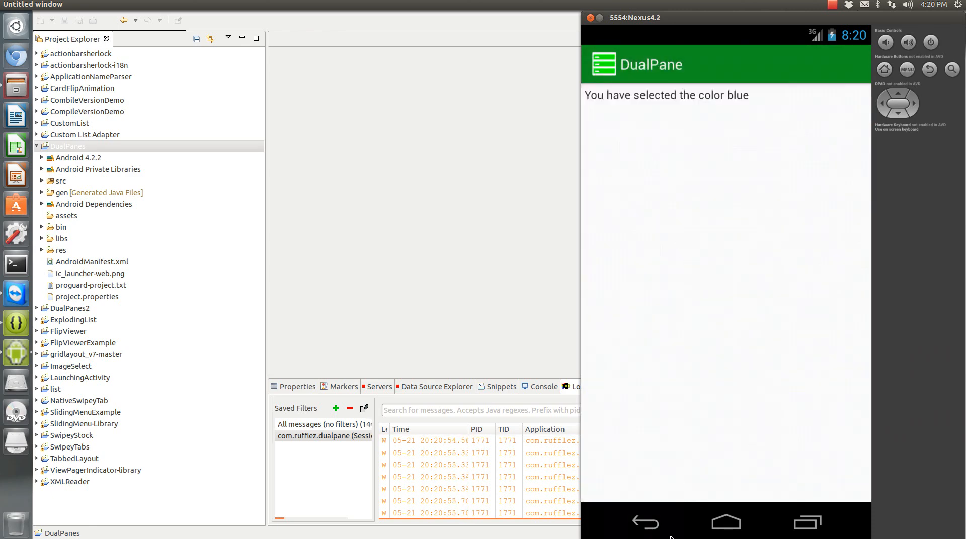
left_click(645, 523)
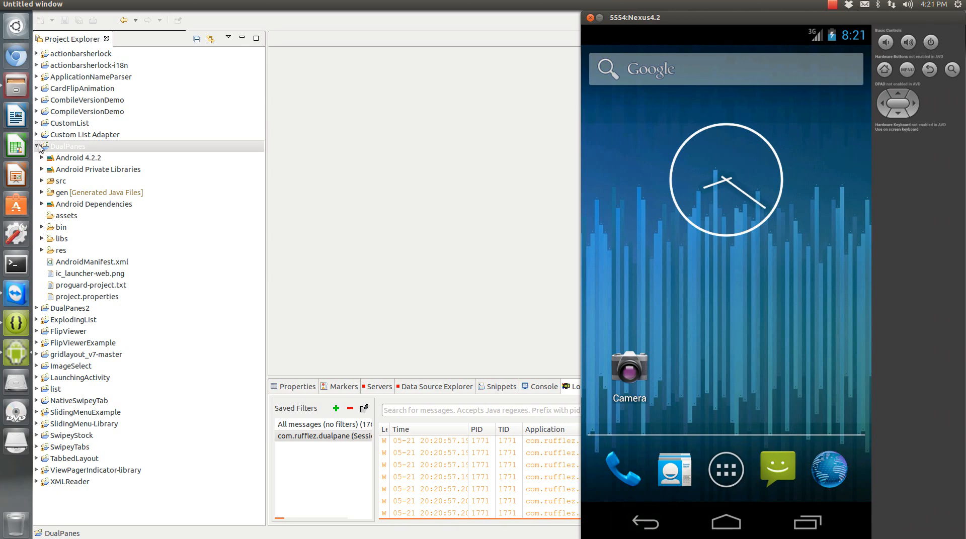
mouse_move(468, 158)
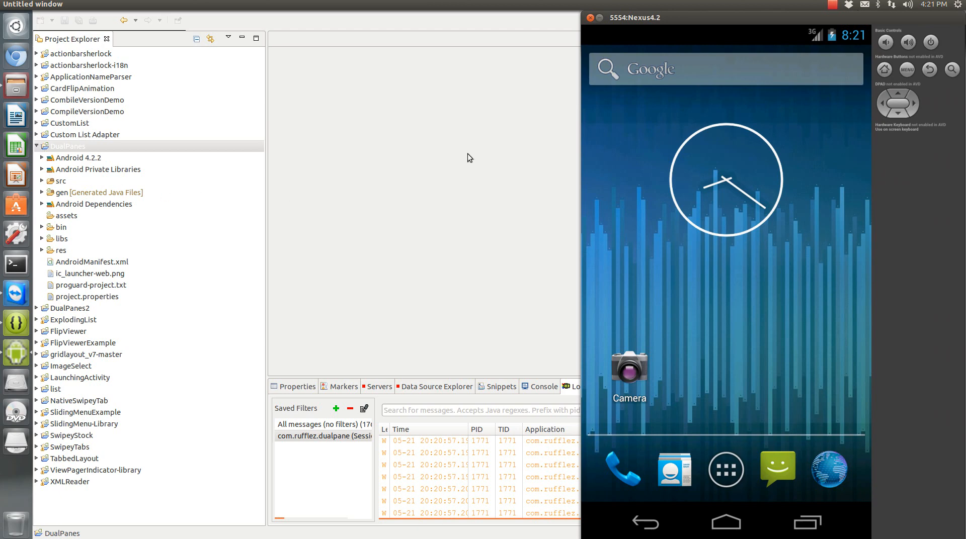
mouse_move(63, 173)
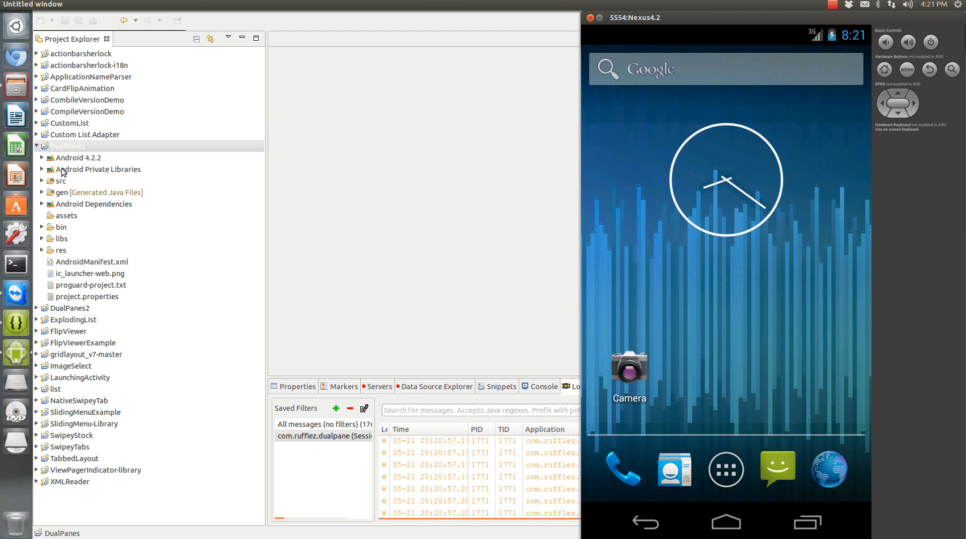
mouse_move(839, 8)
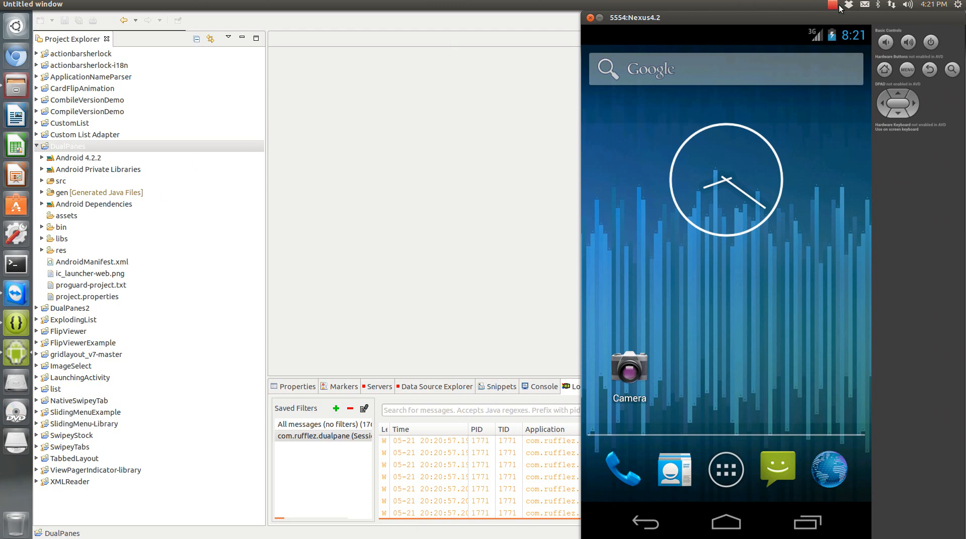
left_click(833, 5)
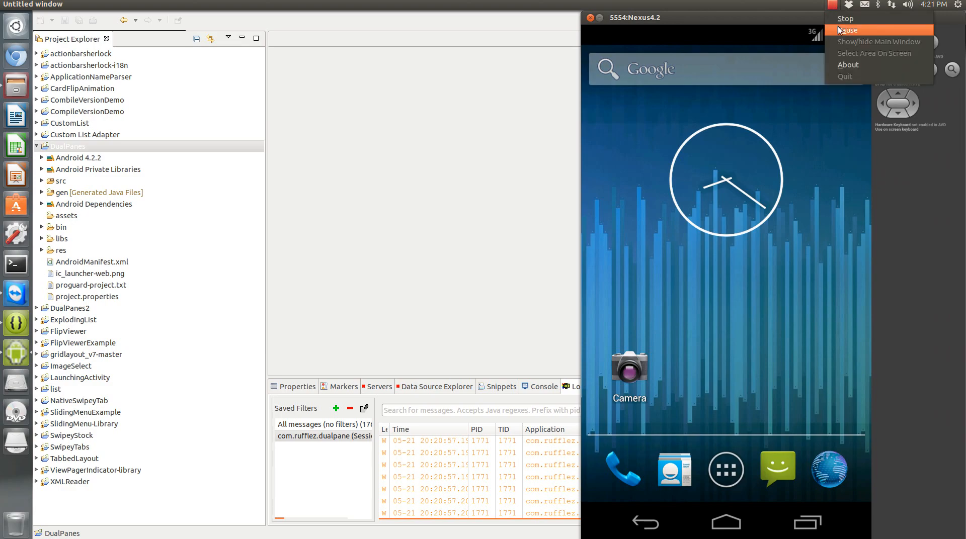